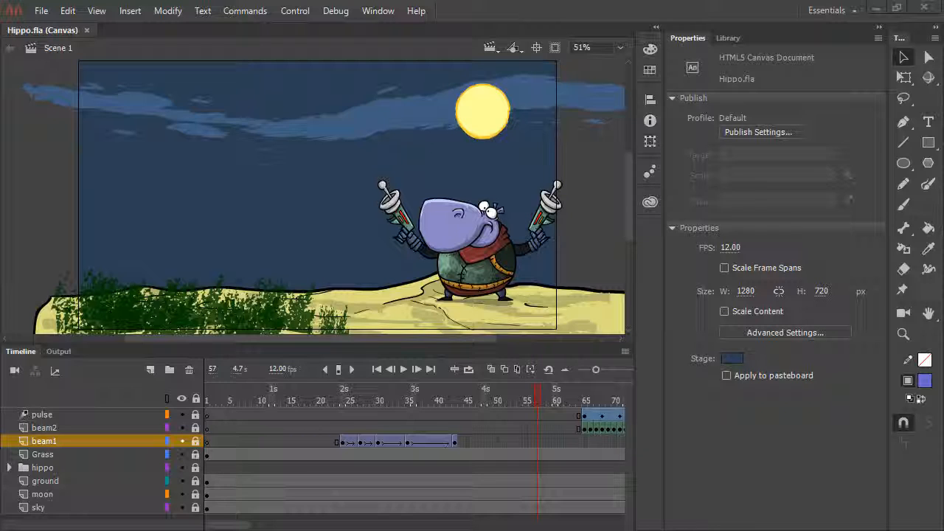
pyautogui.moveTo(810, 249)
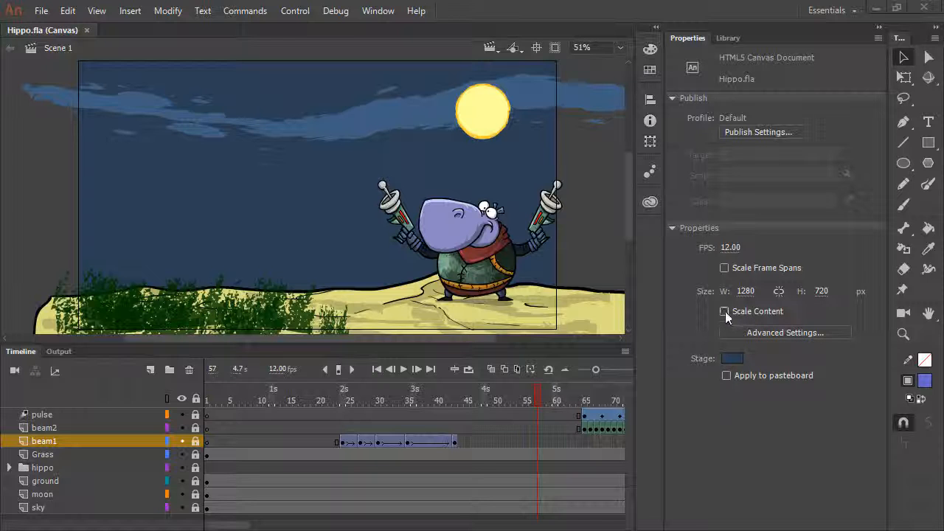
# - Turn on Scale Content and set the stage width to 640, making the stage 640×360
pyautogui.click(725, 311)
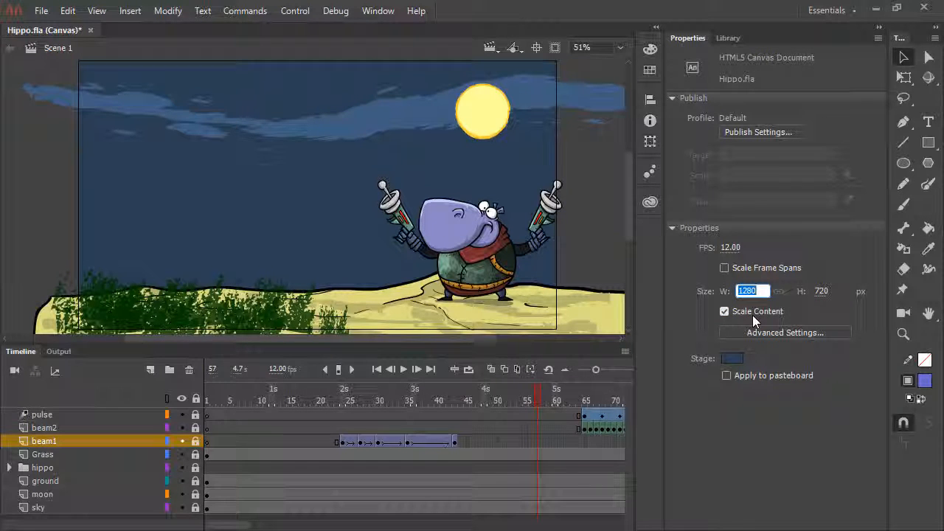
pyautogui.write('640')
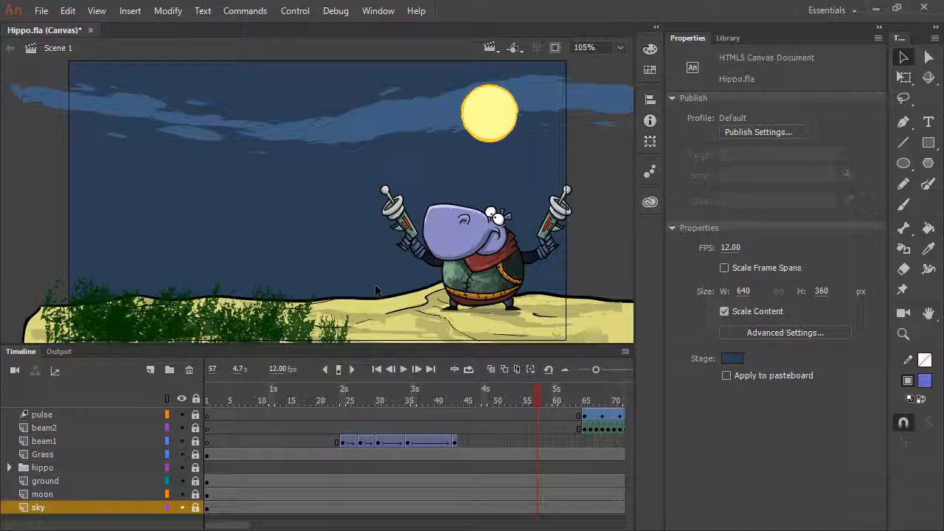
pyautogui.moveTo(382, 296)
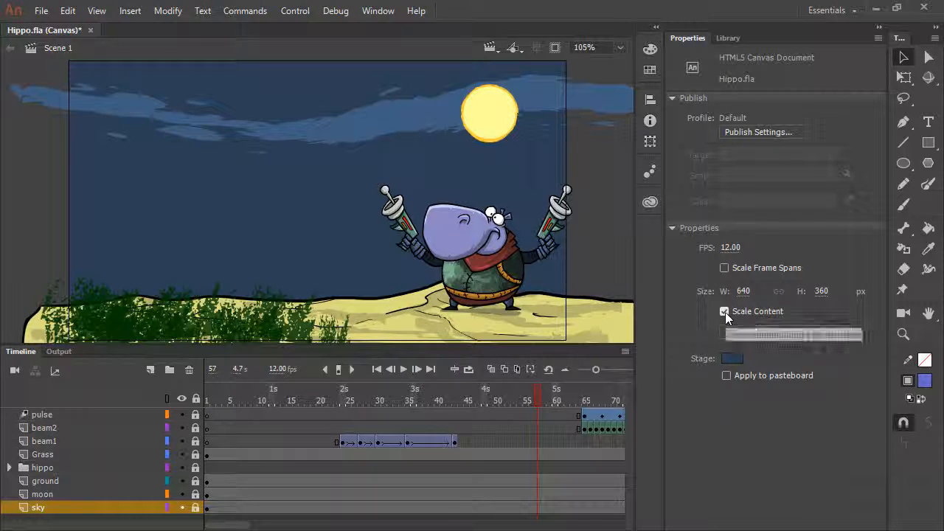
# - Turn off Scale Content and apply a 960-pixel stage height for a 640×960 stage
pyautogui.click(725, 311)
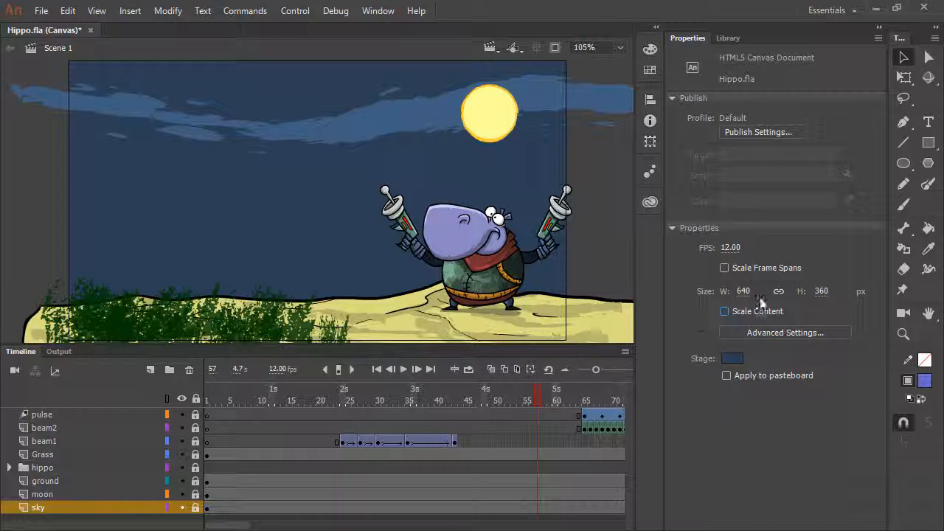
pyautogui.moveTo(814, 317)
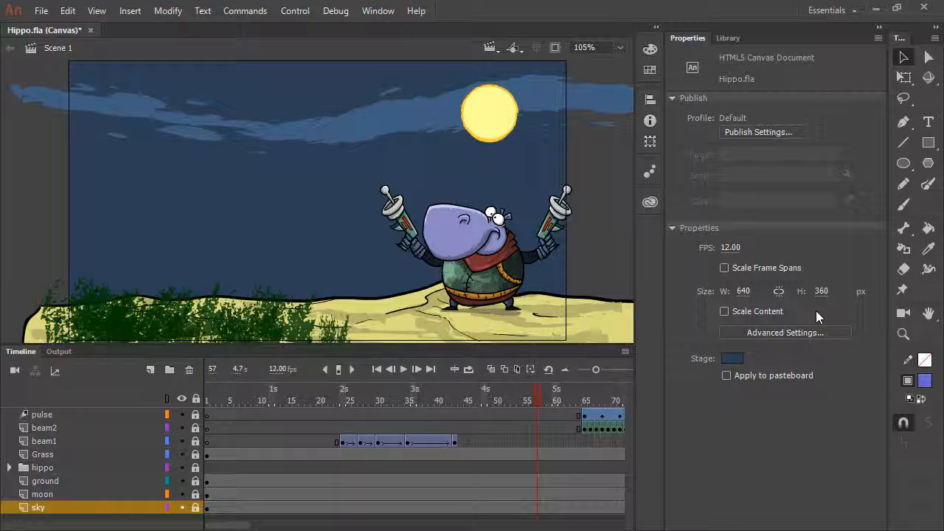
pyautogui.moveTo(824, 298)
pyautogui.write('960')
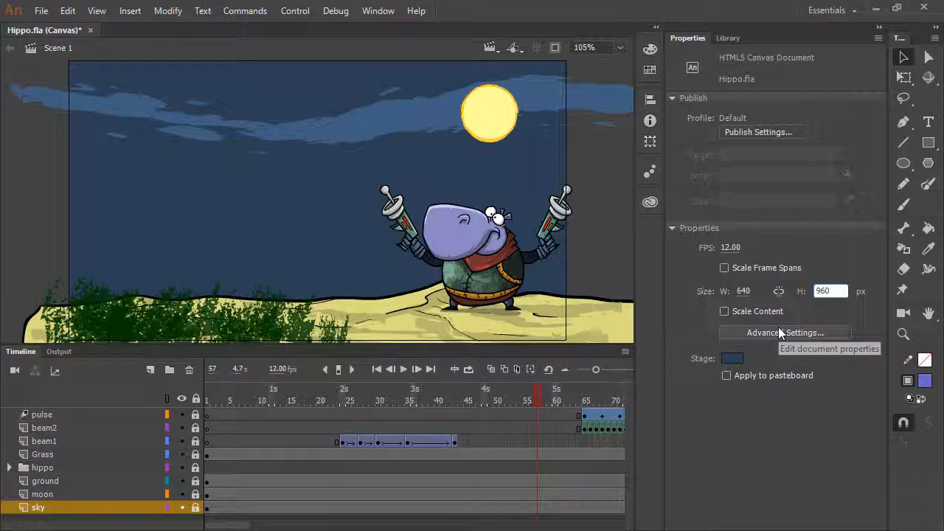
pyautogui.click(619, 47)
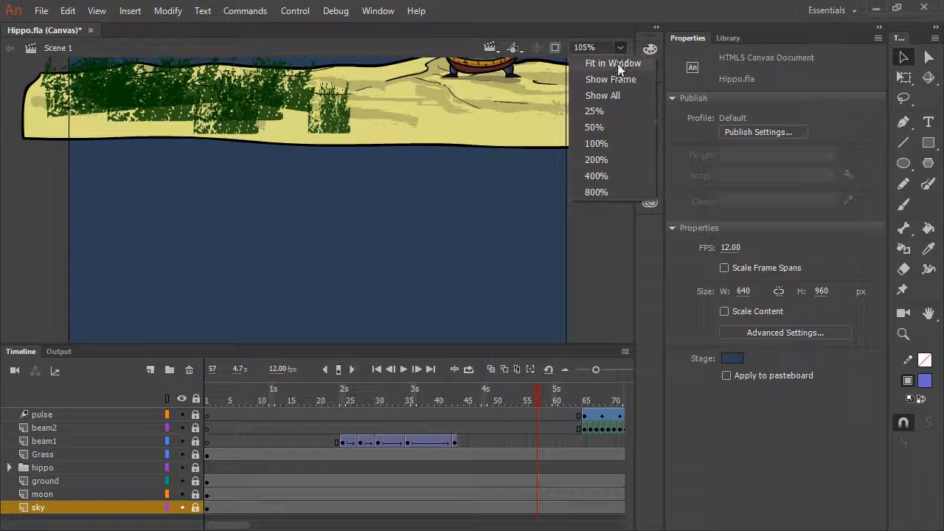
pyautogui.click(613, 63)
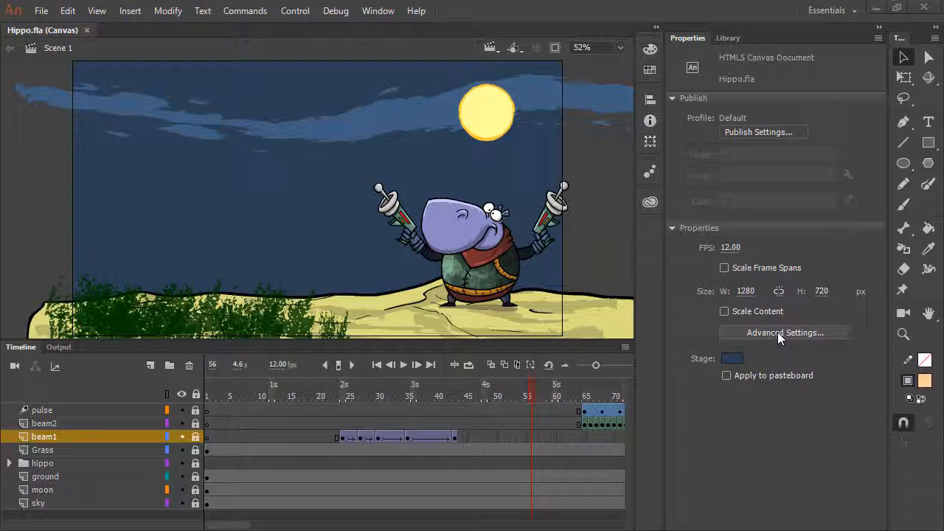
# - Enter 640 × 960 in the full Document Settings, leaving Scale content off
pyautogui.click(785, 332)
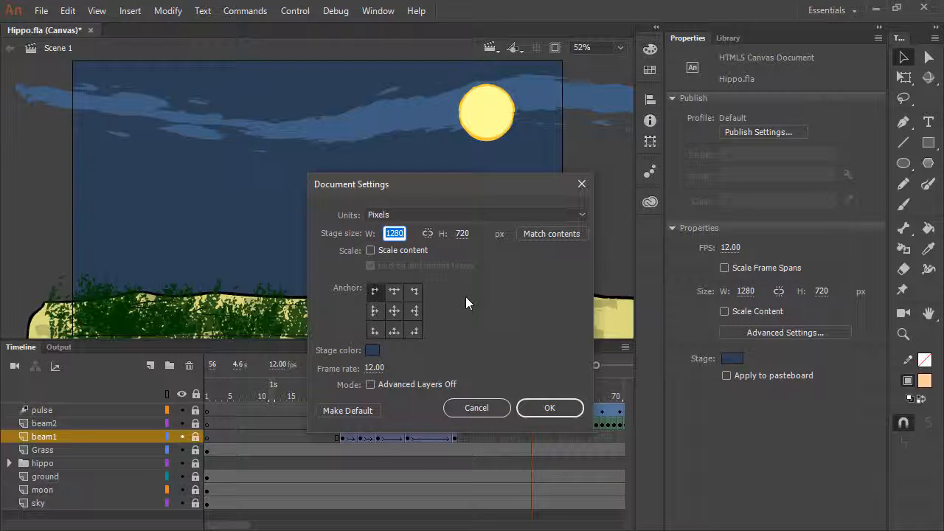
pyautogui.write('640')
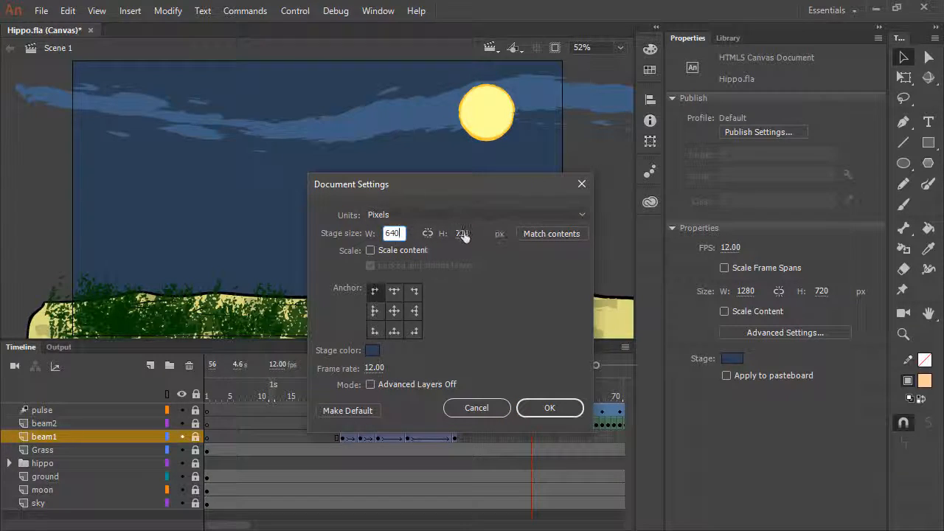
pyautogui.write('960')
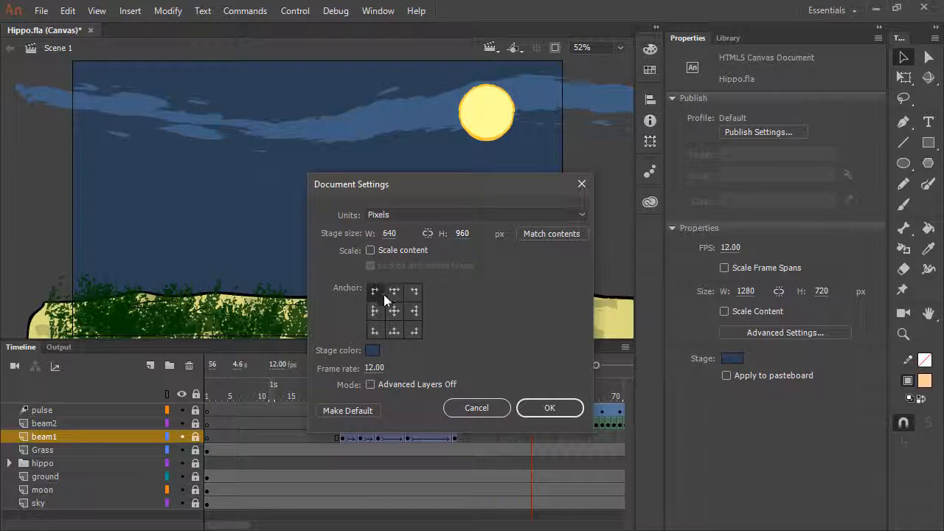
pyautogui.moveTo(395, 332)
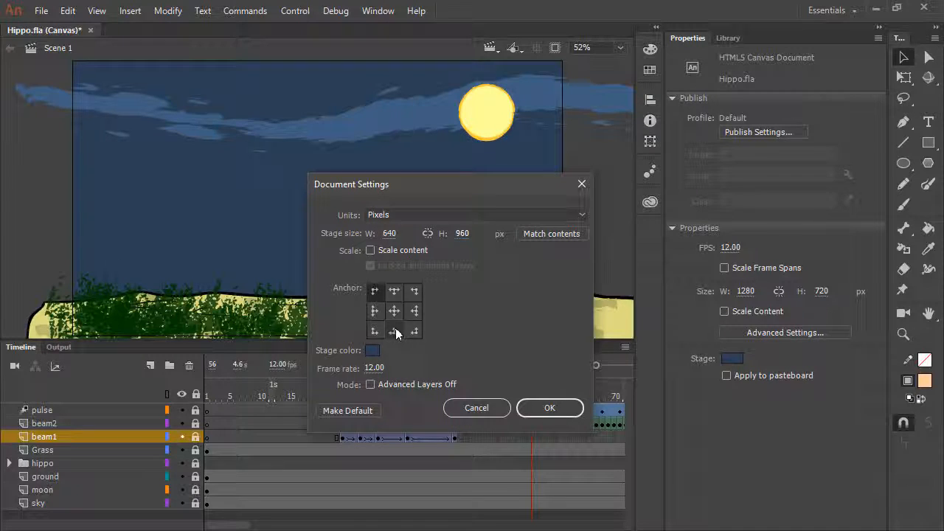
pyautogui.click(370, 250)
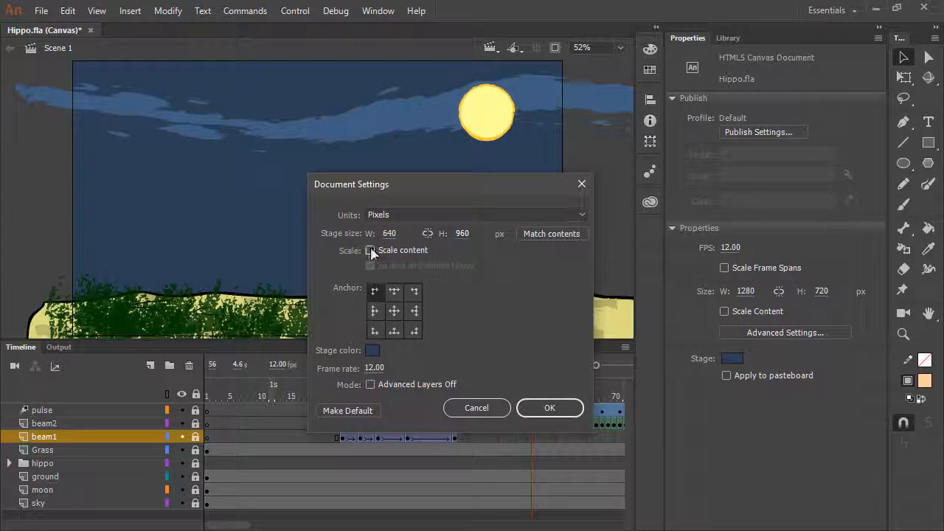
pyautogui.click(370, 250)
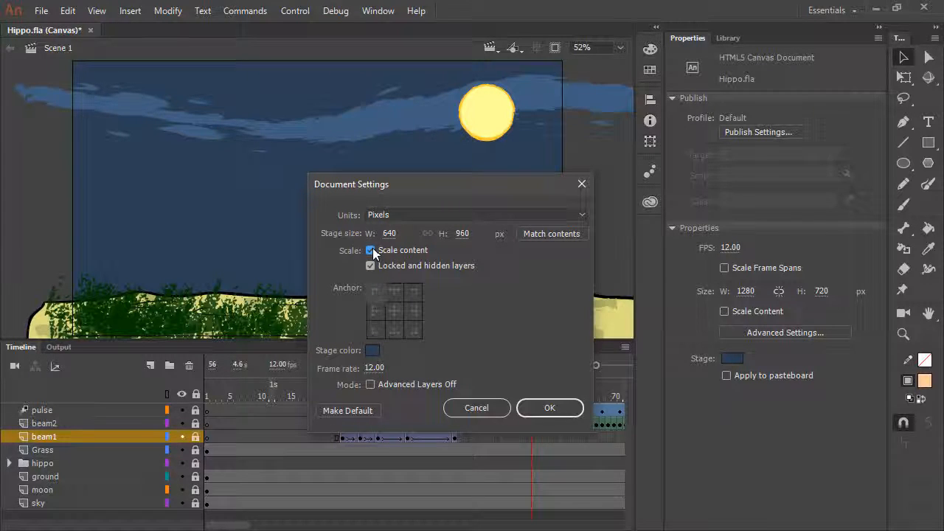
pyautogui.click(370, 250)
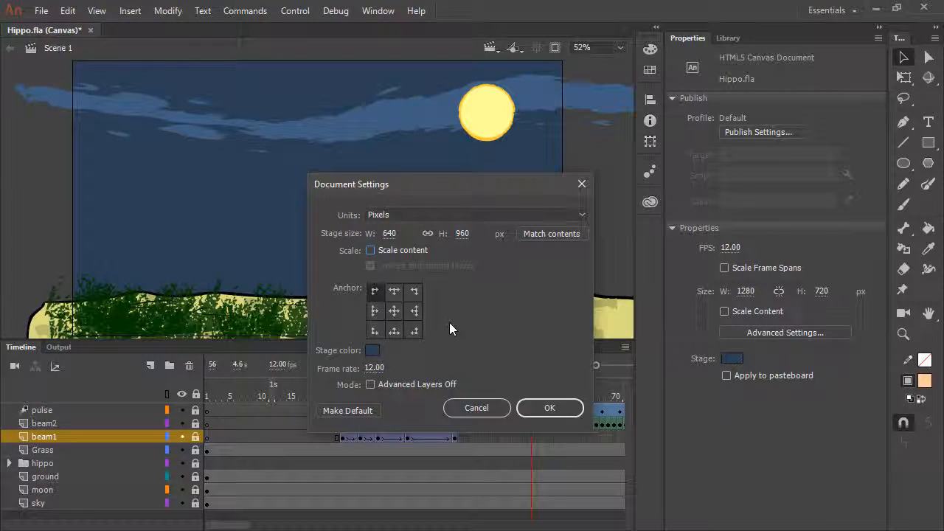
pyautogui.moveTo(395, 332)
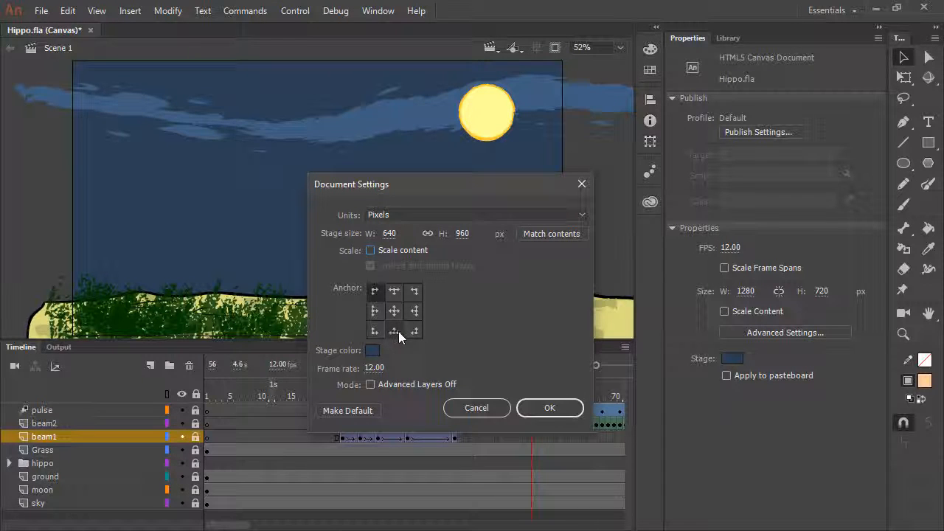
pyautogui.moveTo(450, 348)
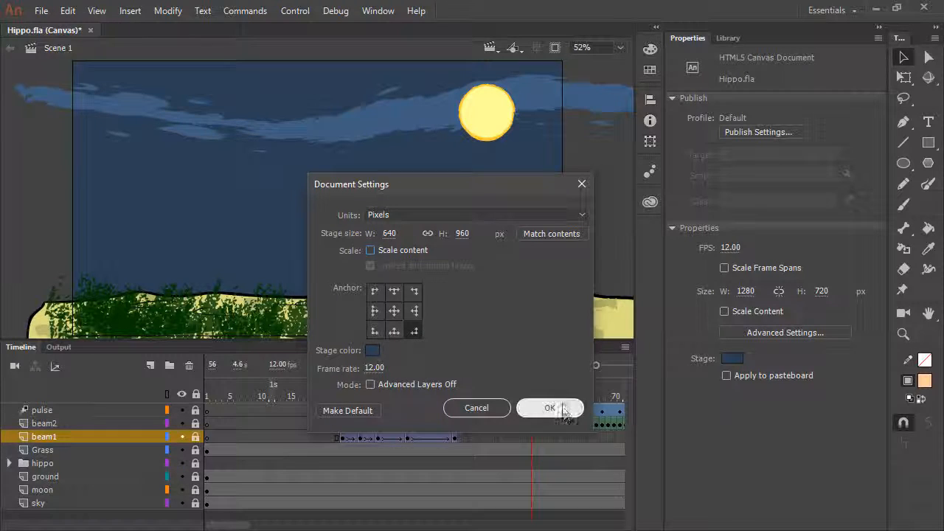
# - Confirm the 640×960 document settings and clip artwork outside the stage
pyautogui.click(550, 408)
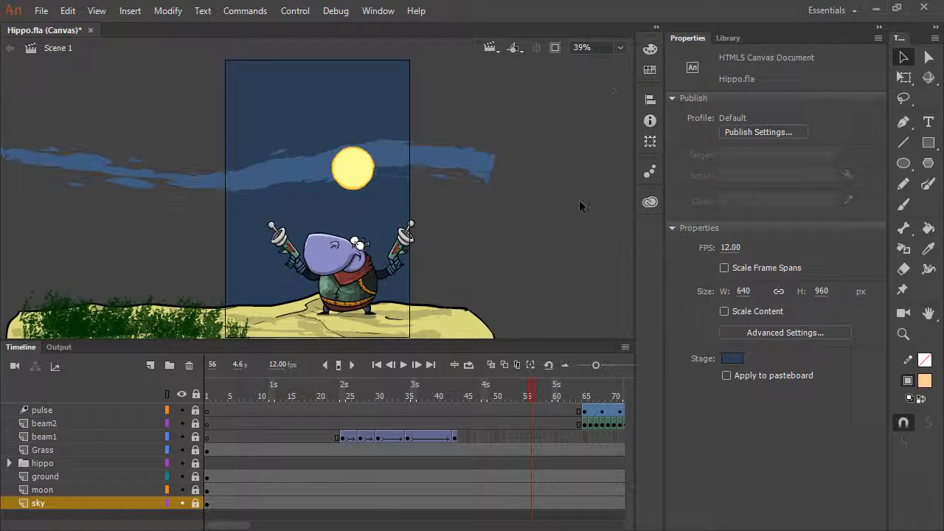
pyautogui.moveTo(555, 48)
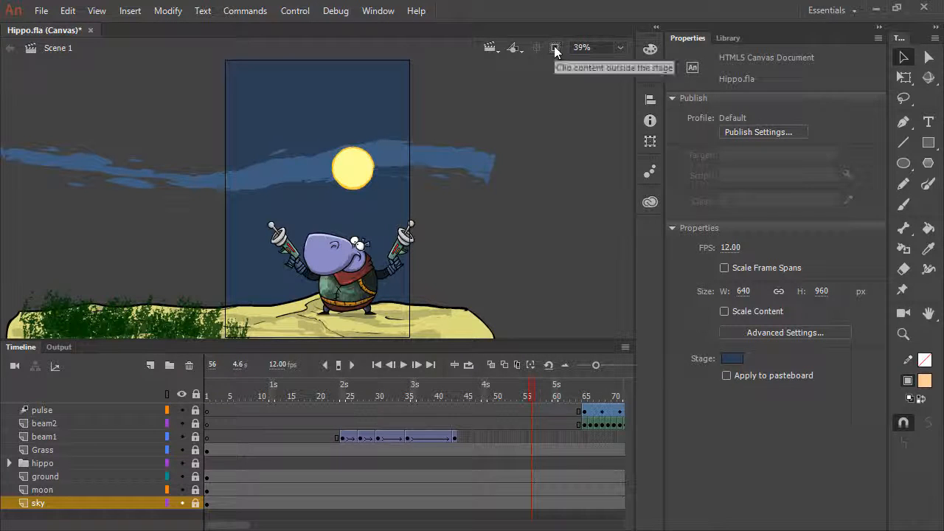
pyautogui.click(555, 48)
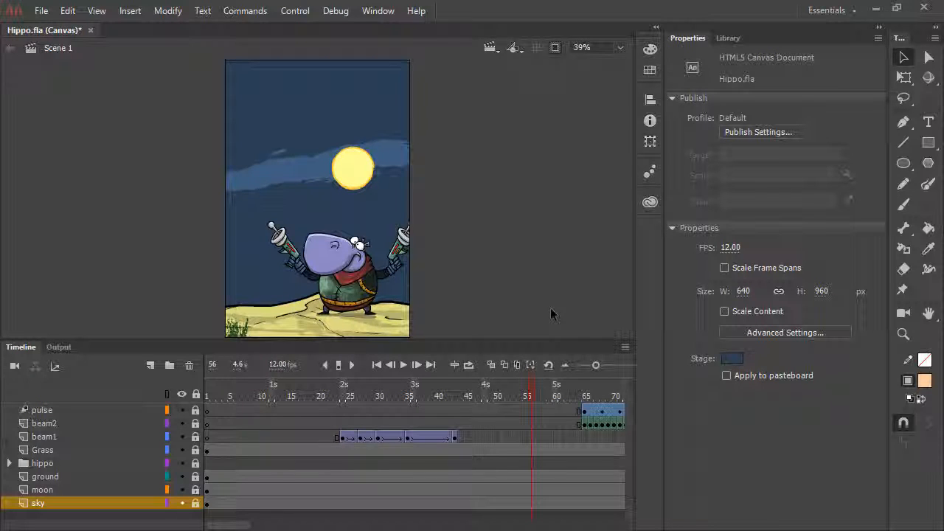
pyautogui.moveTo(549, 310)
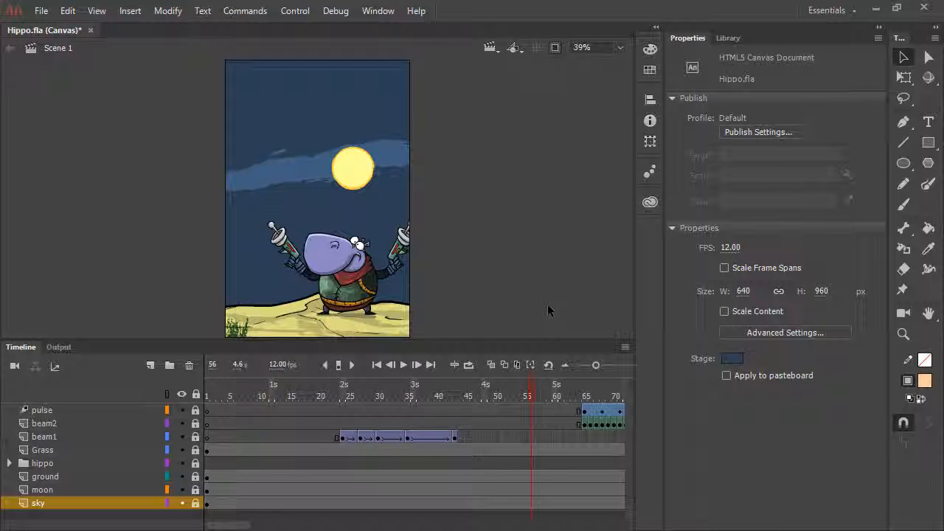
pyautogui.moveTo(549, 309)
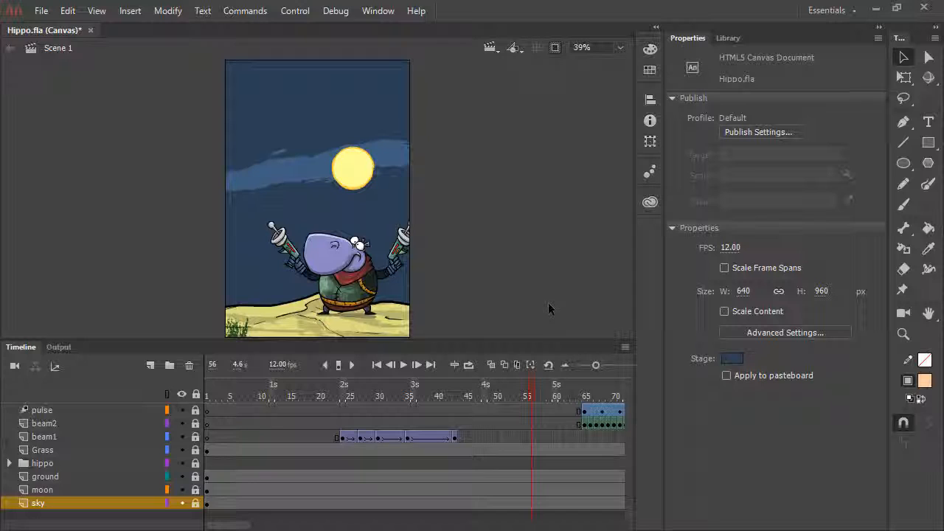